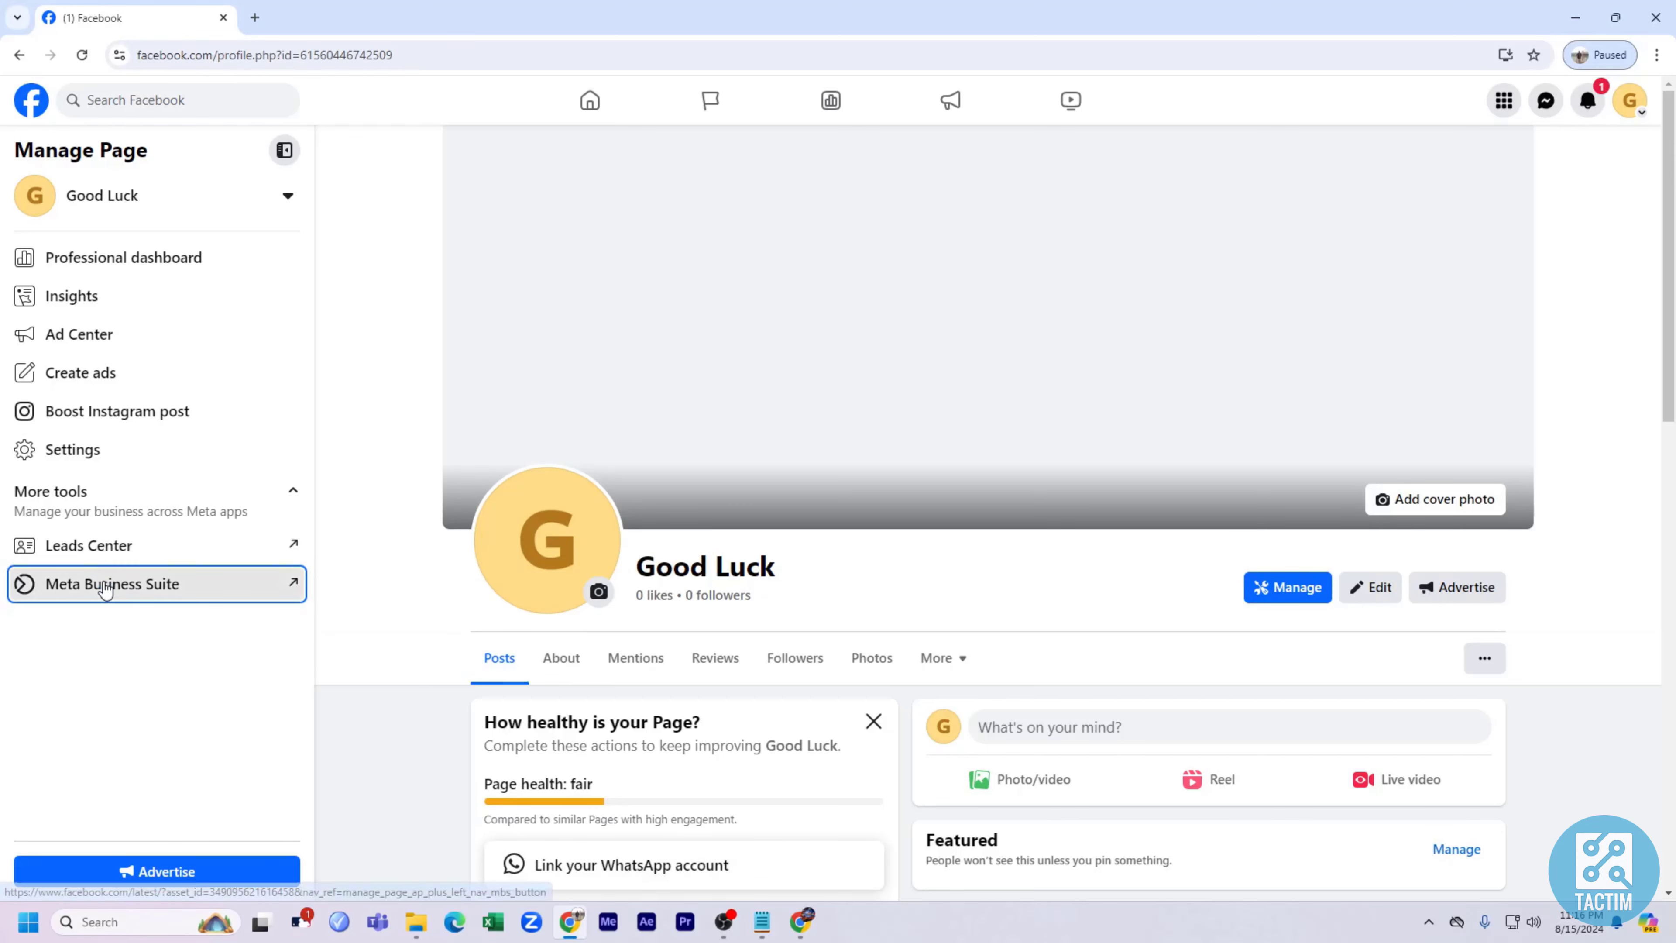
# - Launch Meta Business Suite for the Good Luck Page and head to its Settings
pyautogui.click(109, 584)
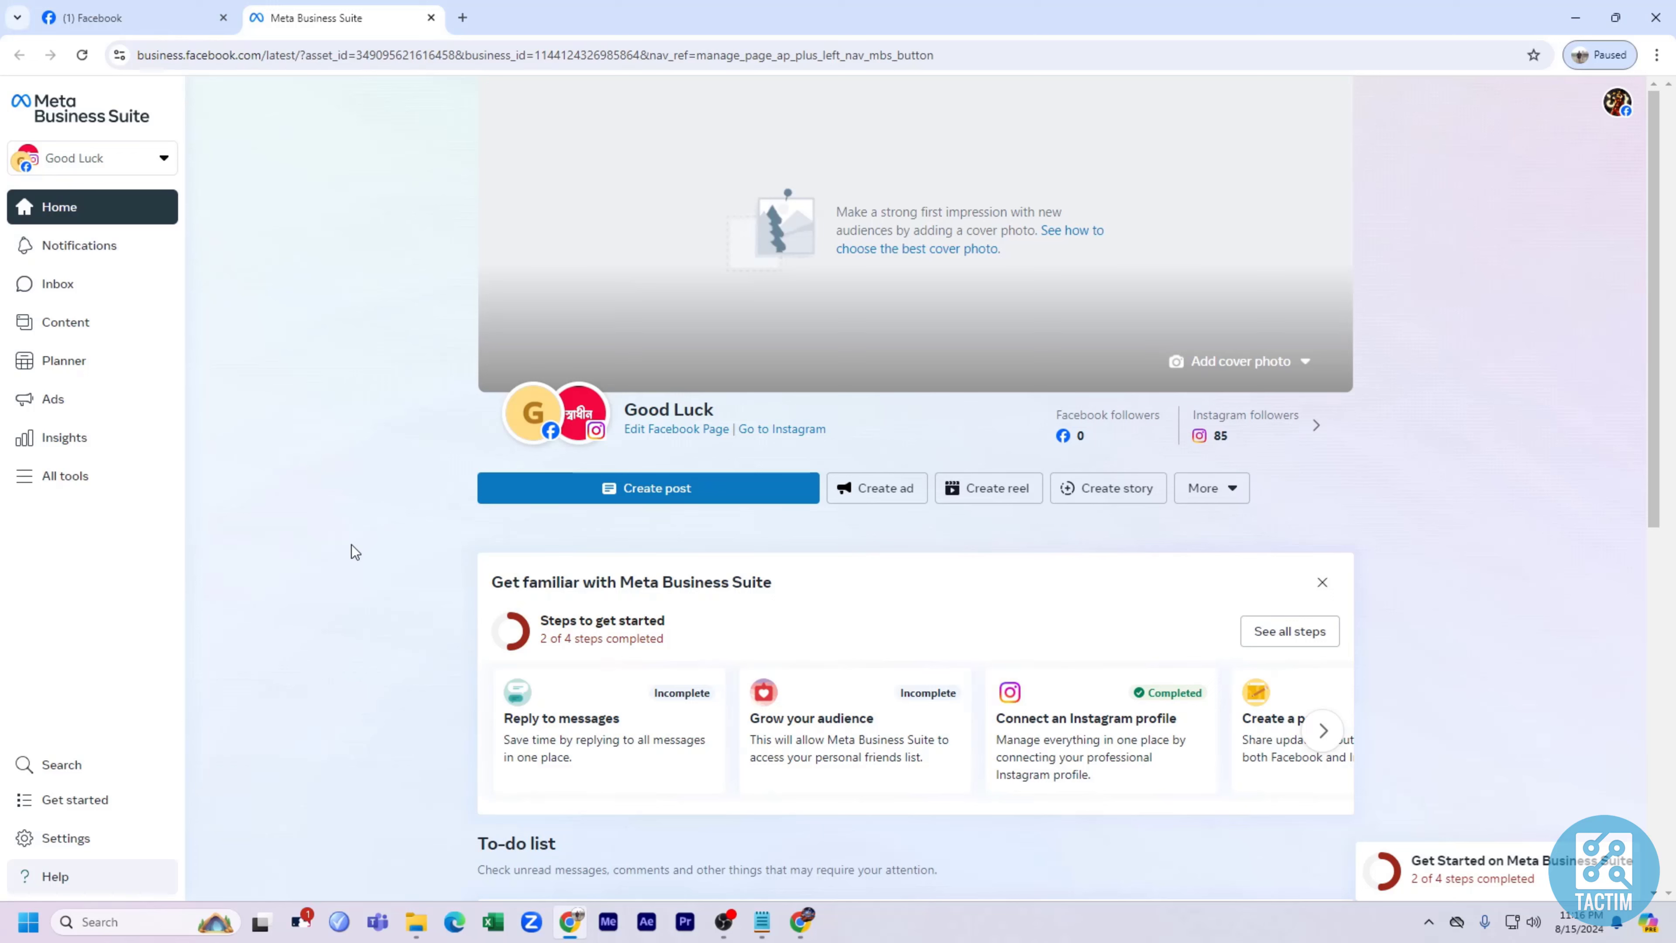
pyautogui.moveTo(215, 177)
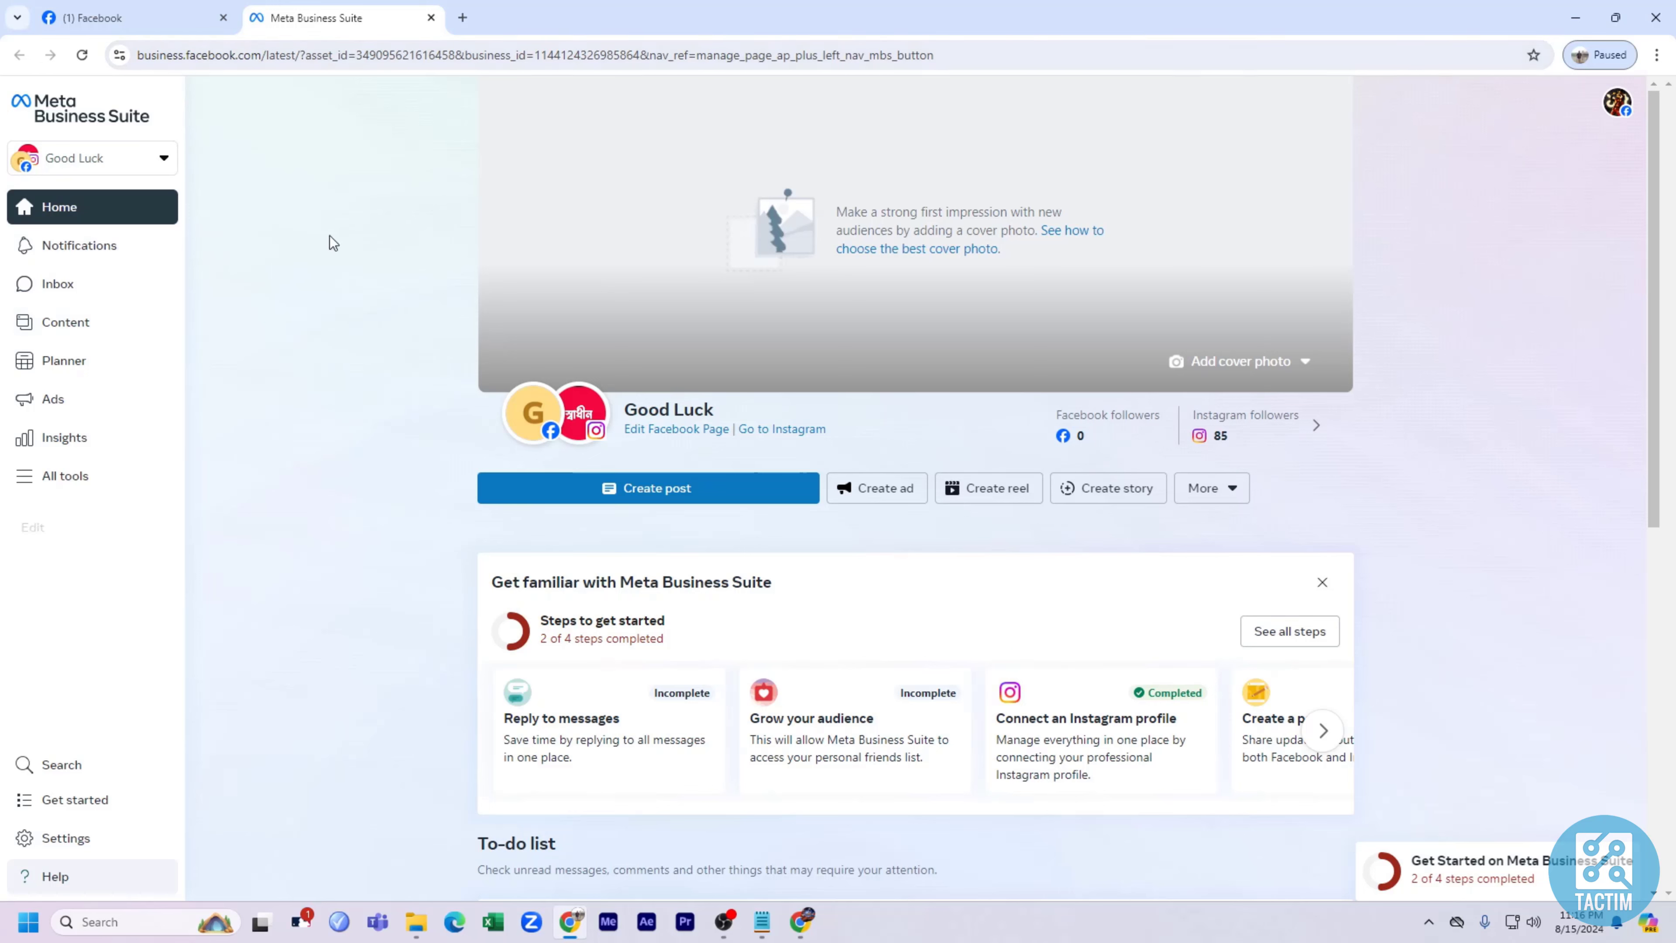
pyautogui.moveTo(510, 89)
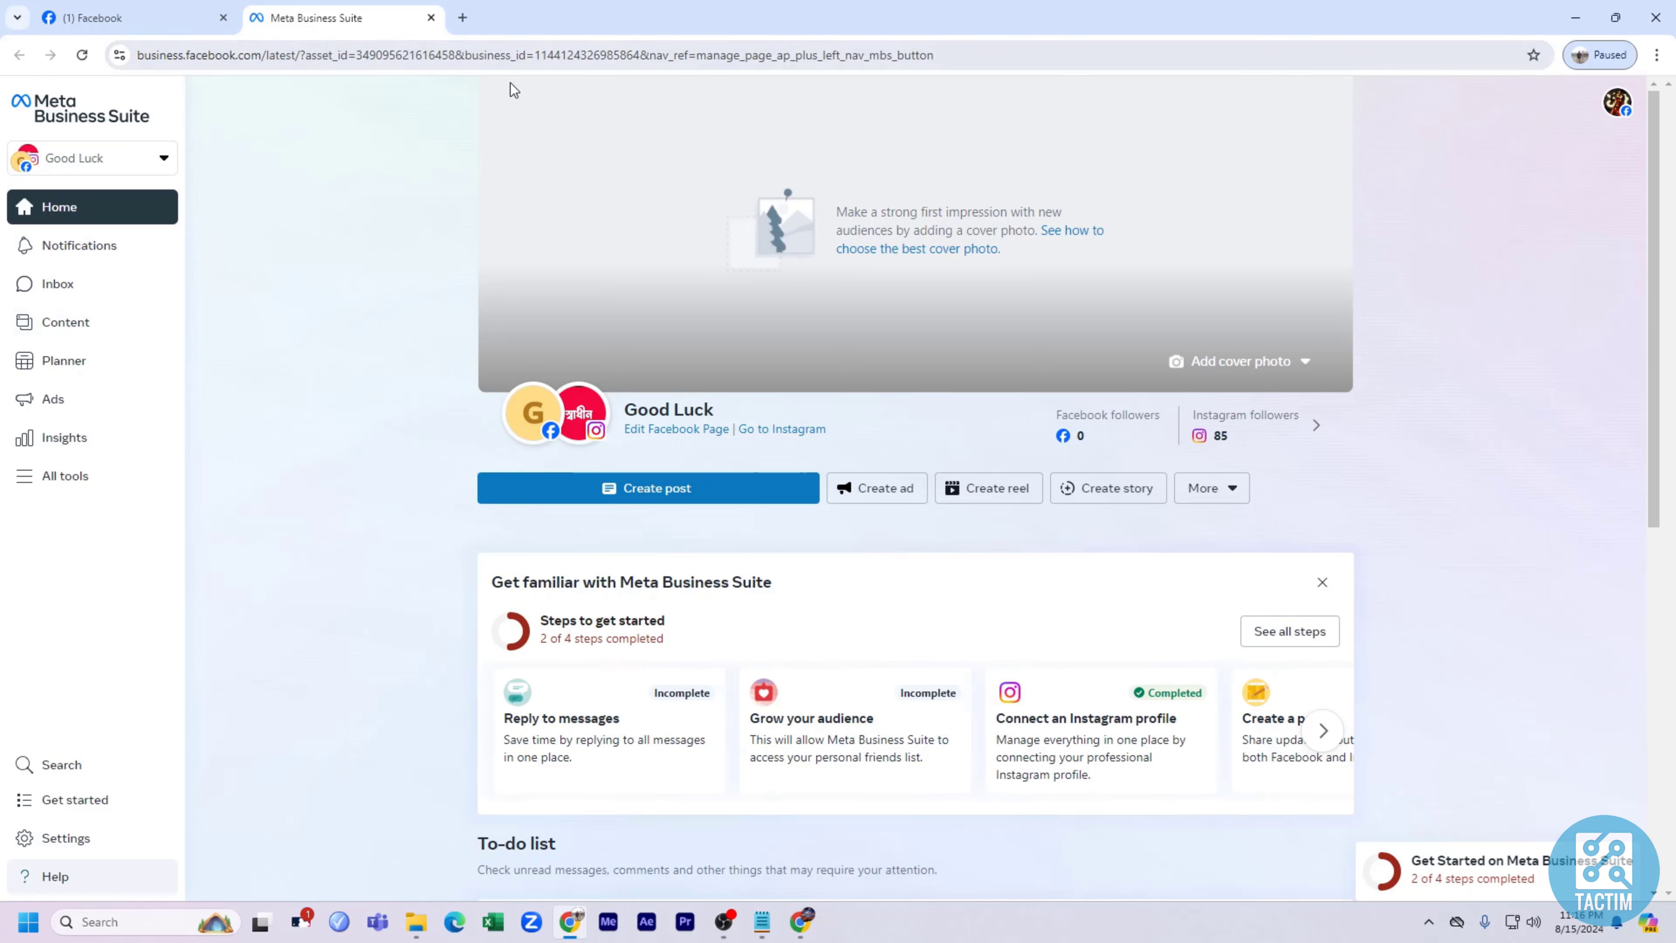
pyautogui.moveTo(560, 345)
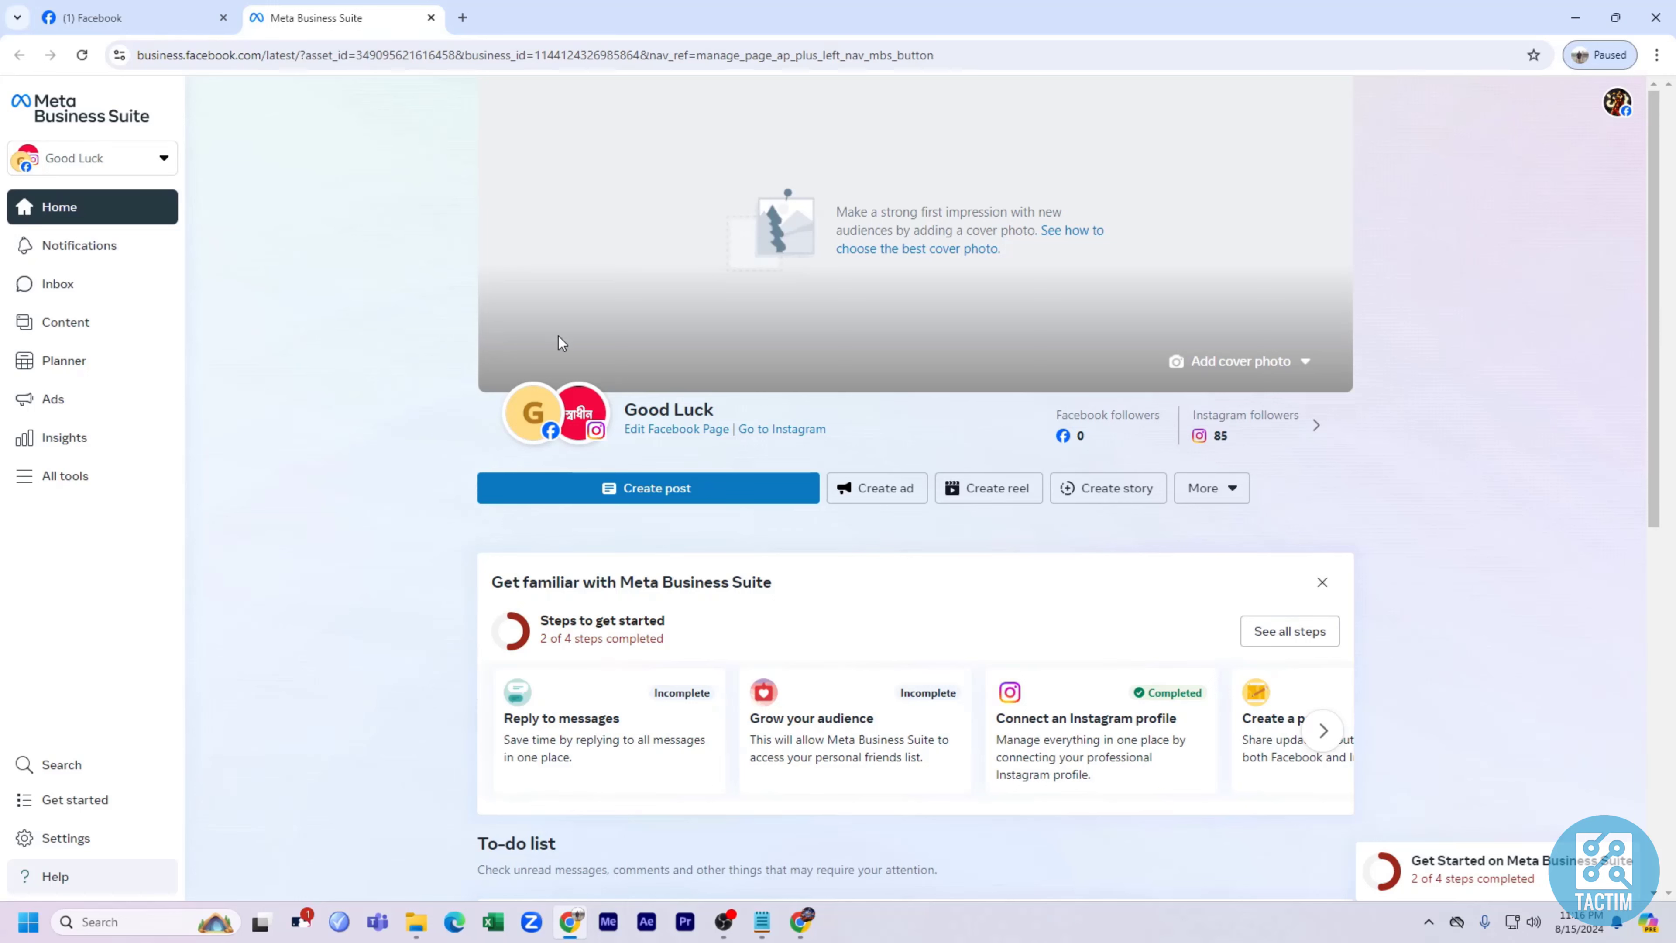
pyautogui.moveTo(206, 299)
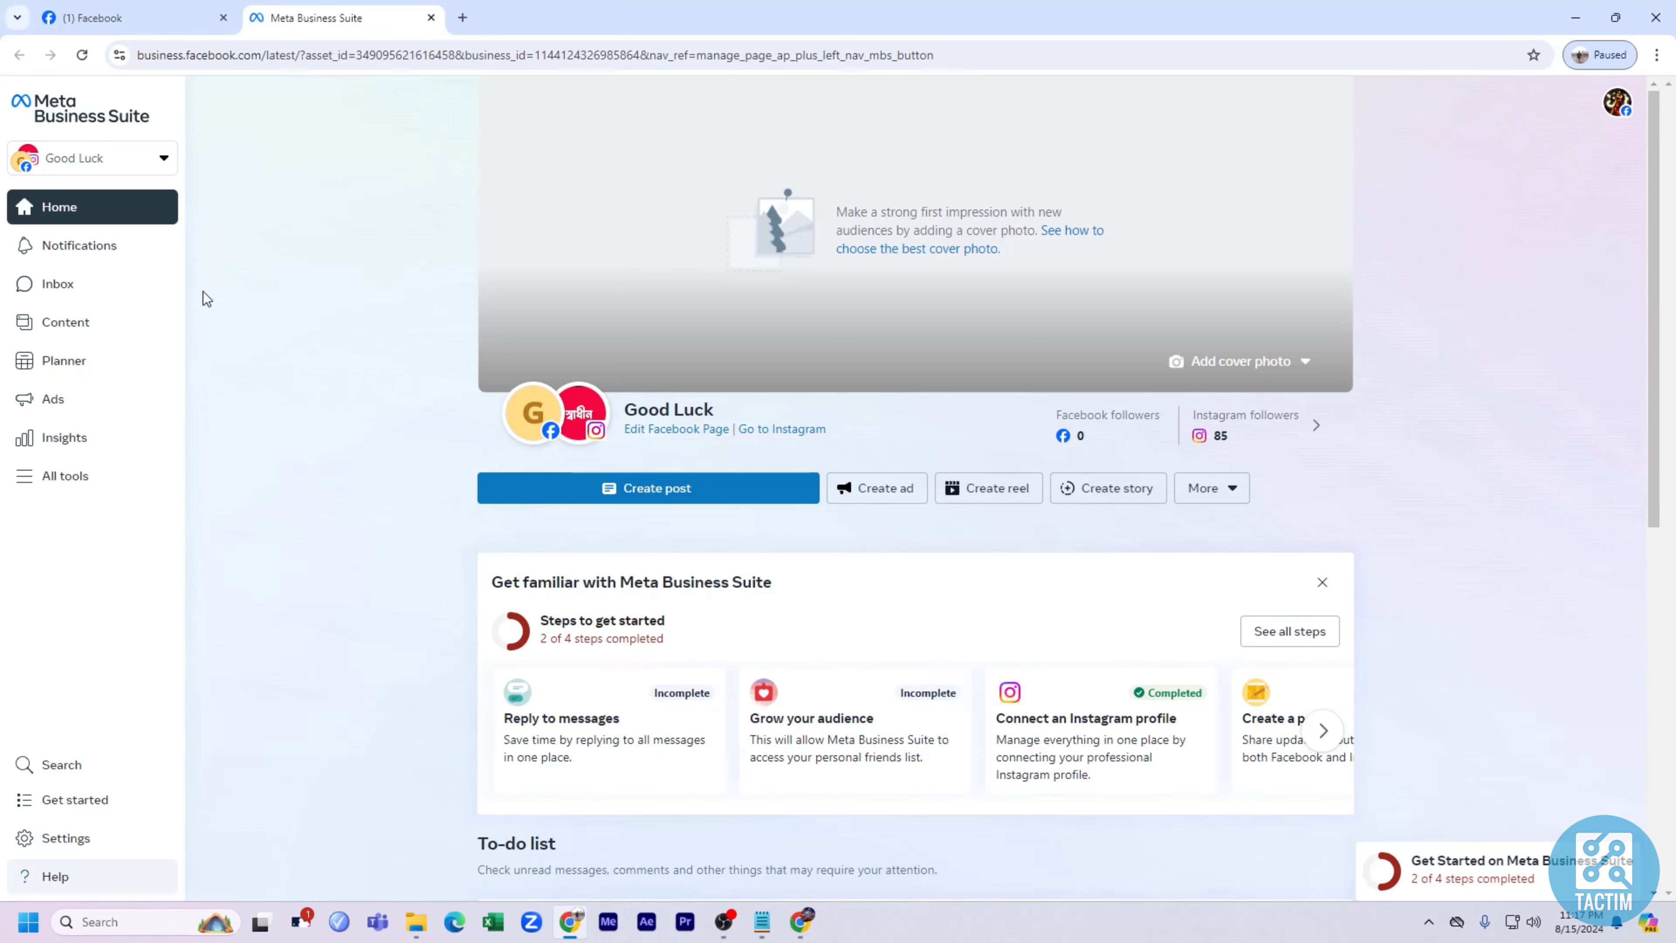
pyautogui.moveTo(376, 262)
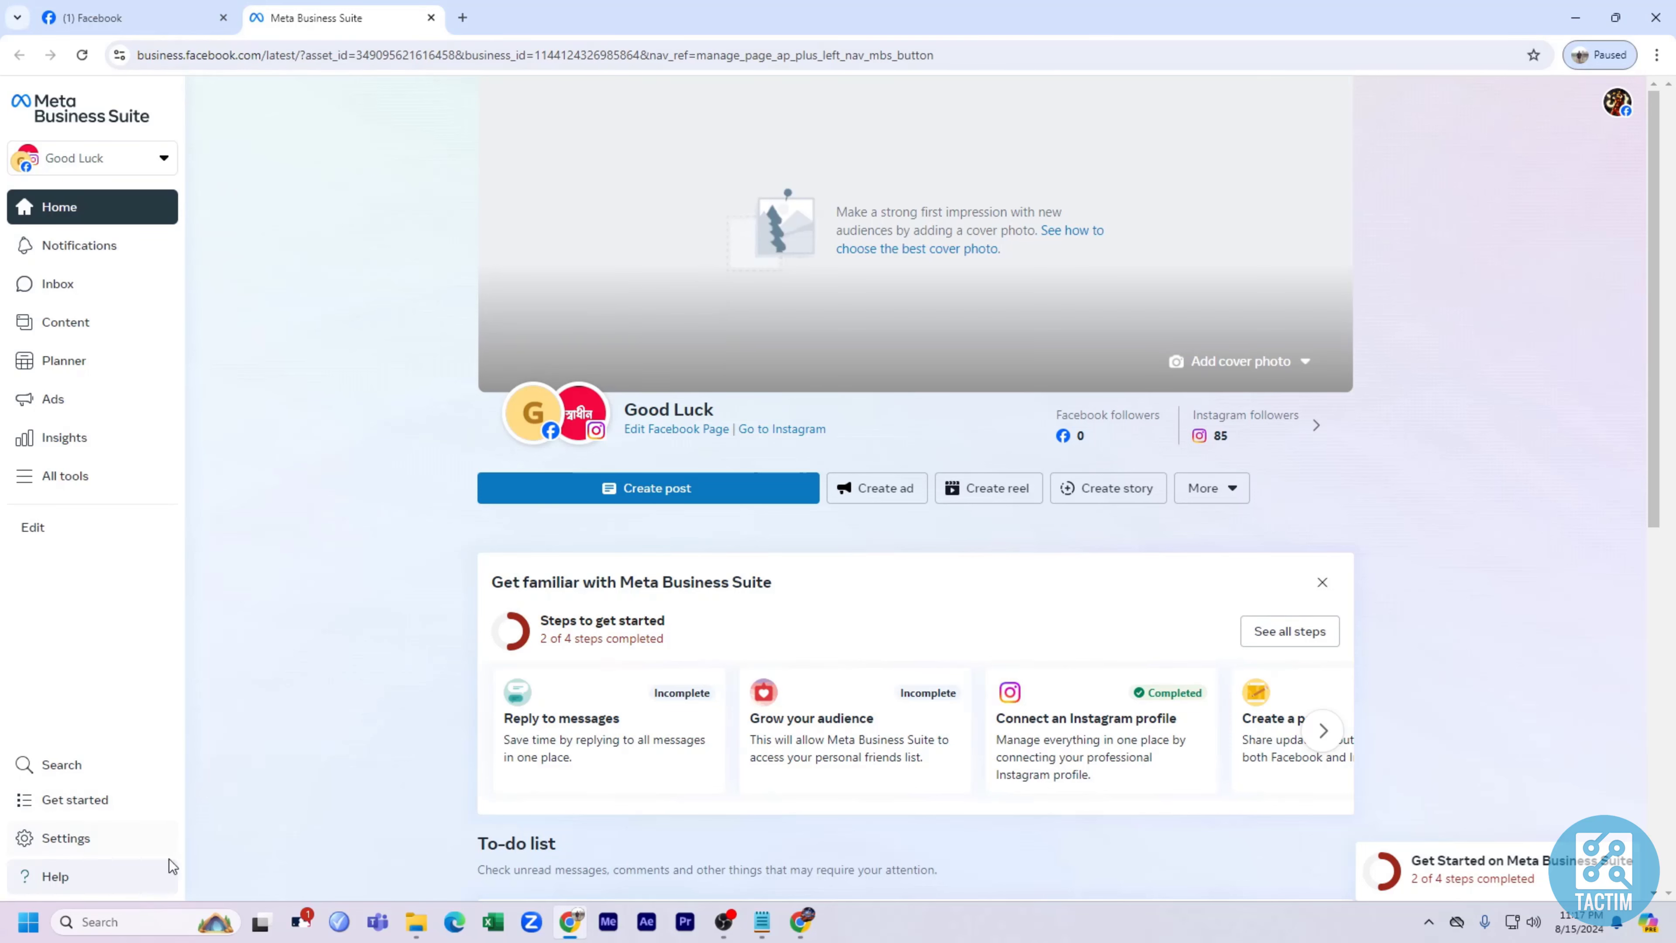
pyautogui.click(66, 839)
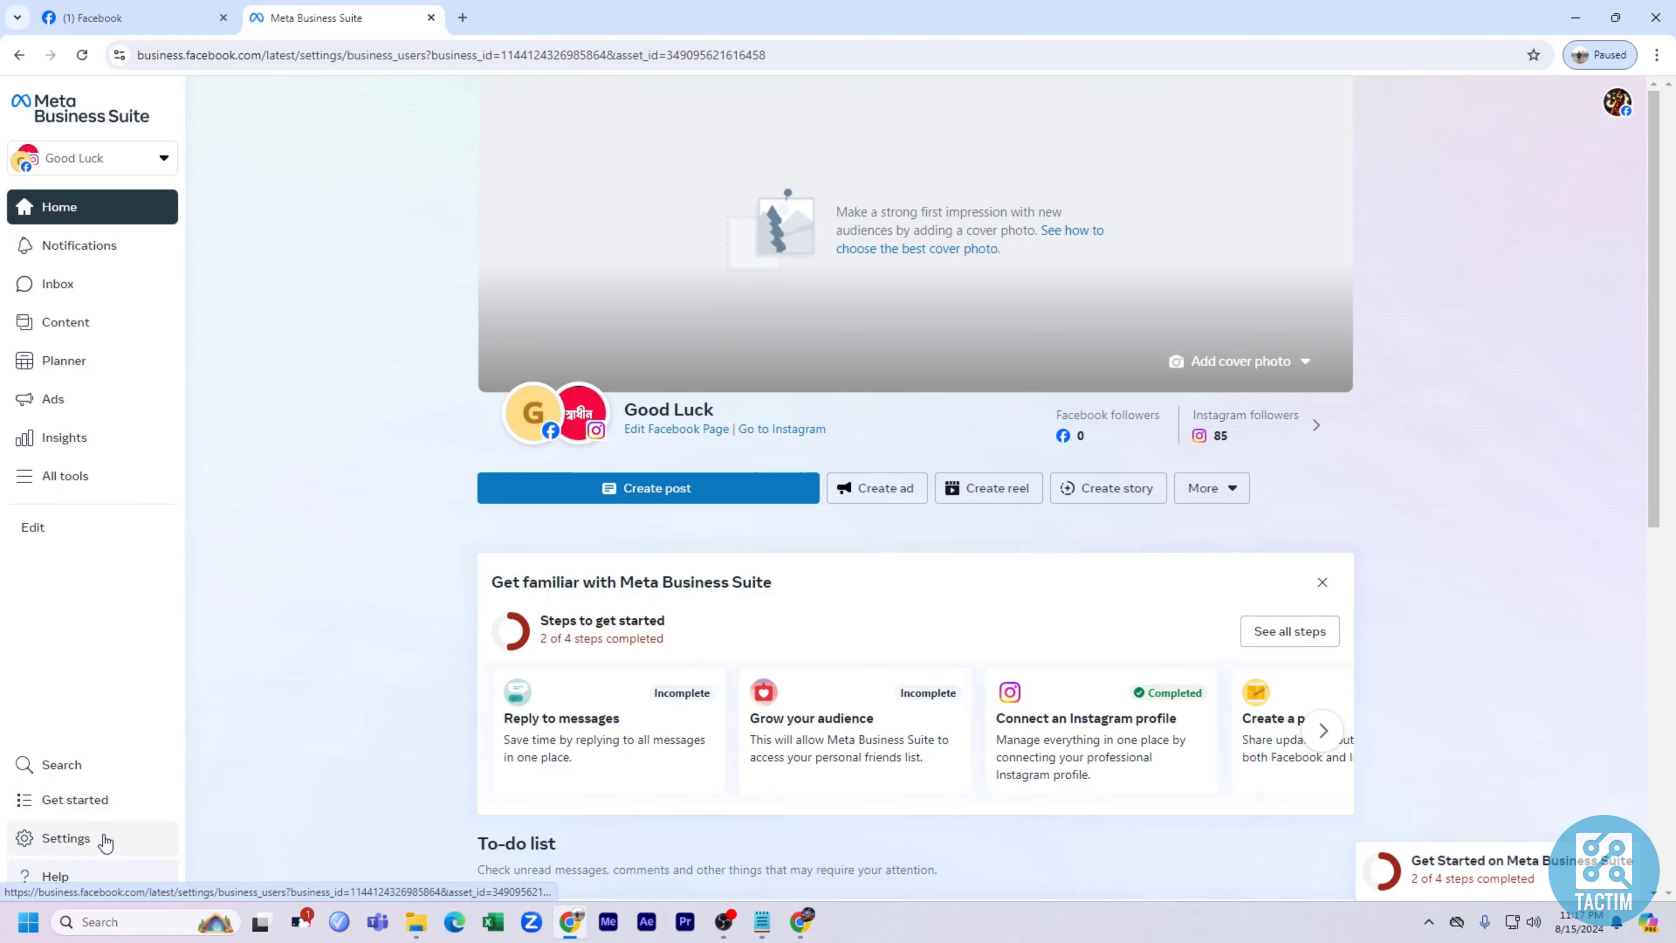
# - View the portfolio's People list and check the Business portfolio access levels info
pyautogui.click(65, 838)
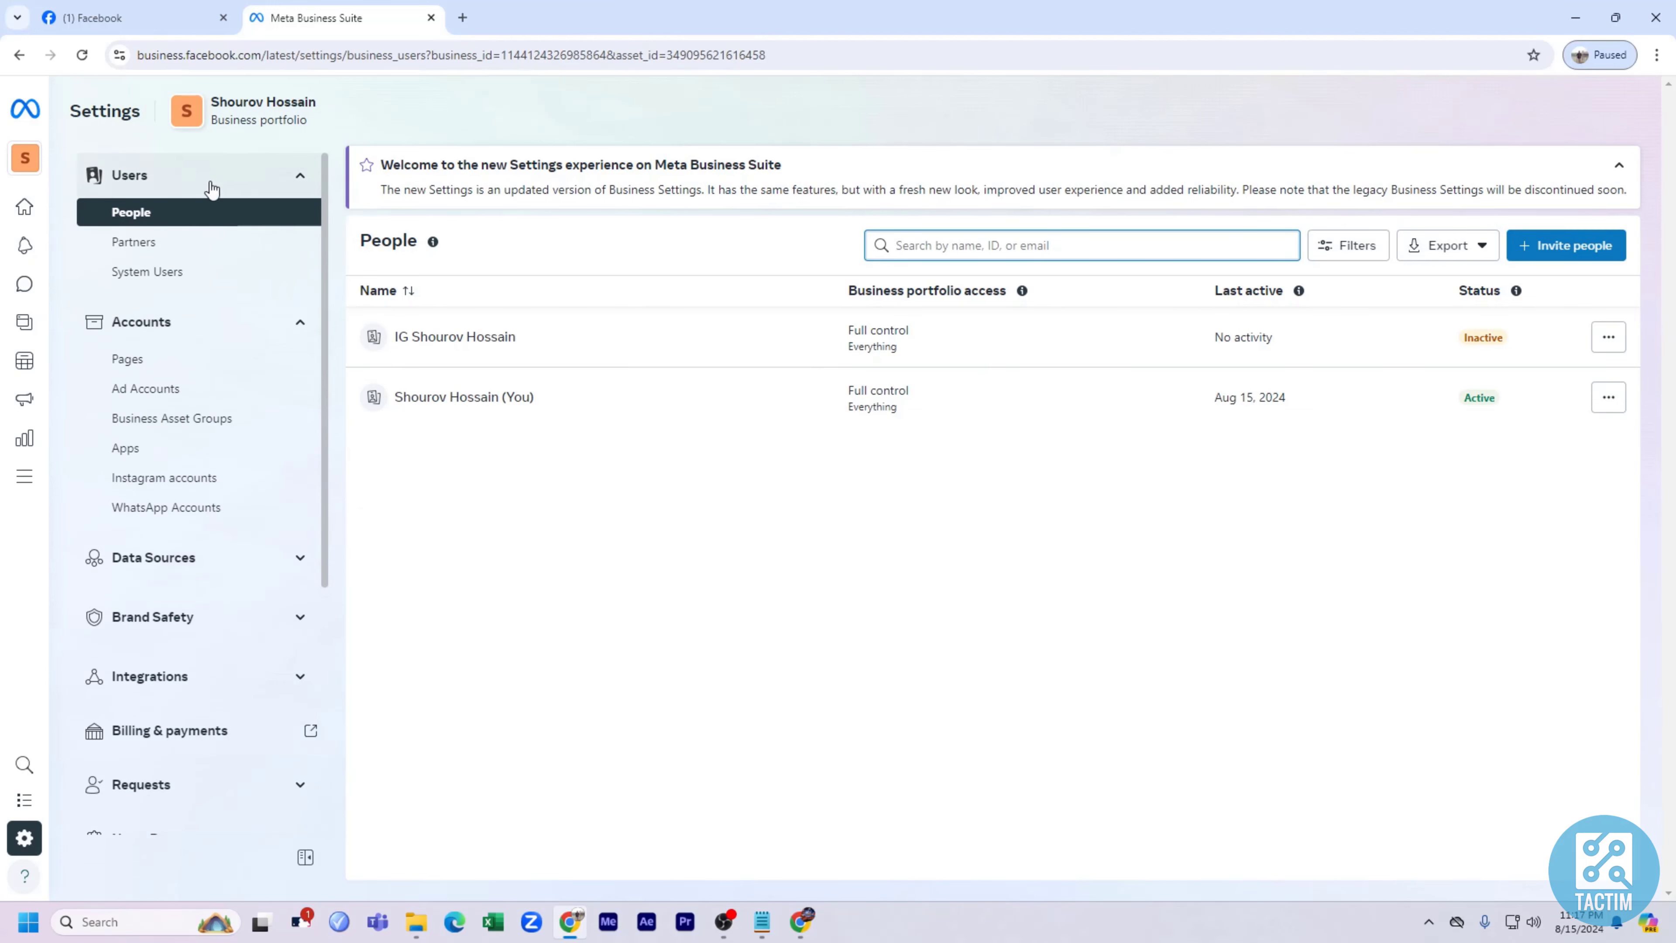
pyautogui.moveTo(704, 322)
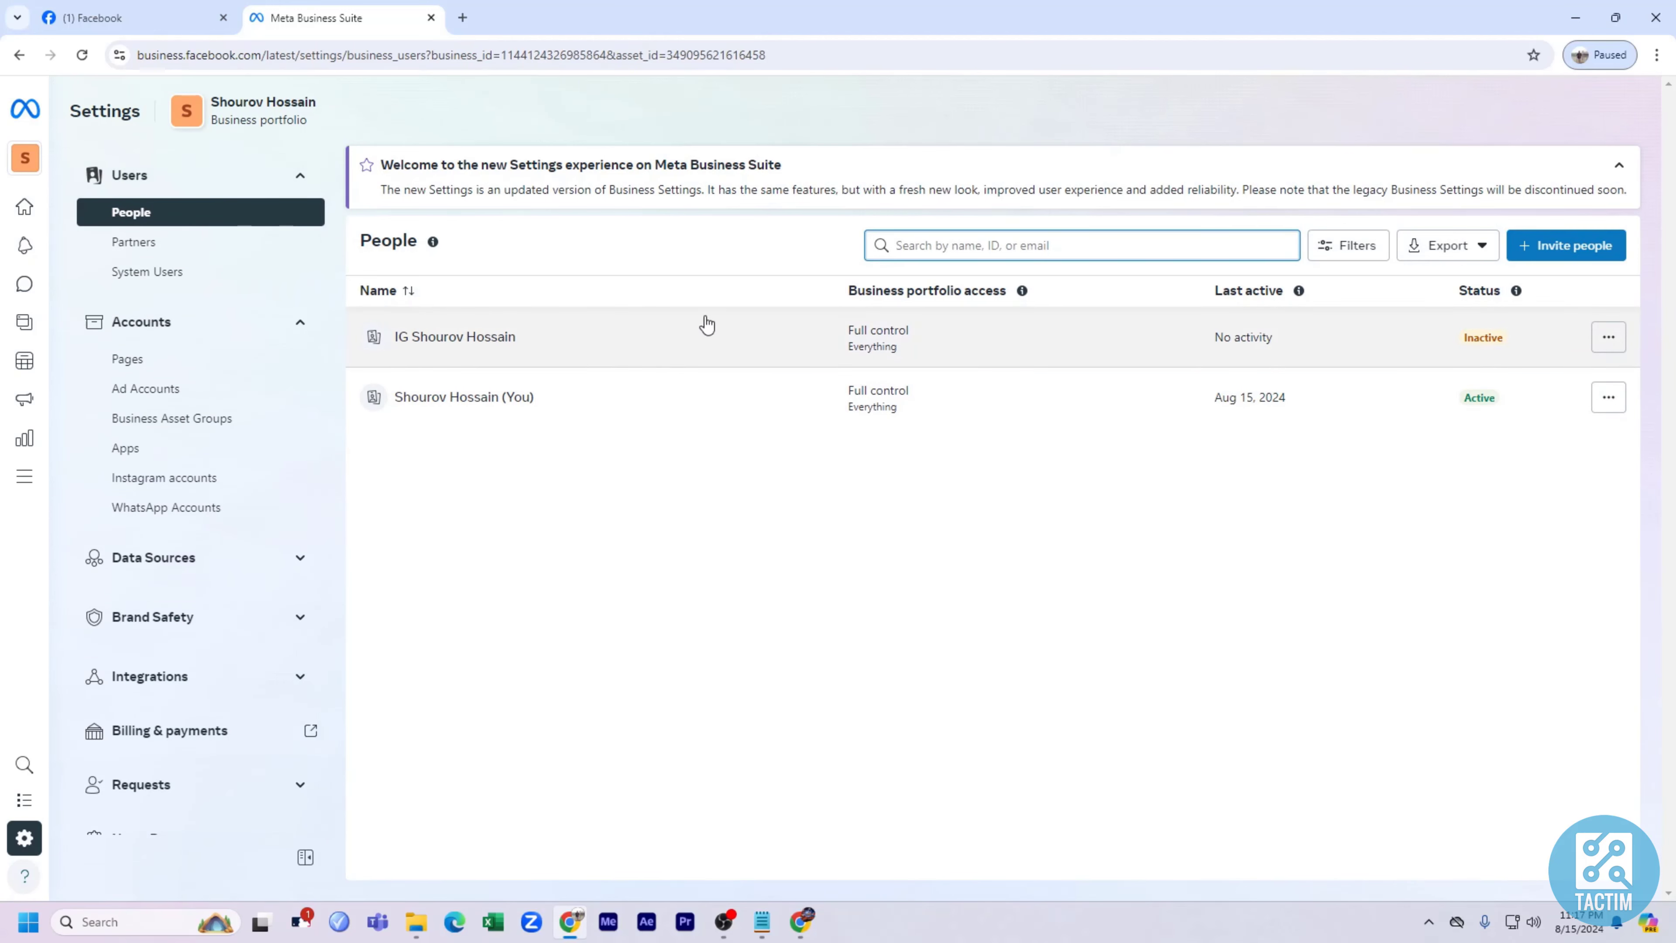
pyautogui.click(1021, 292)
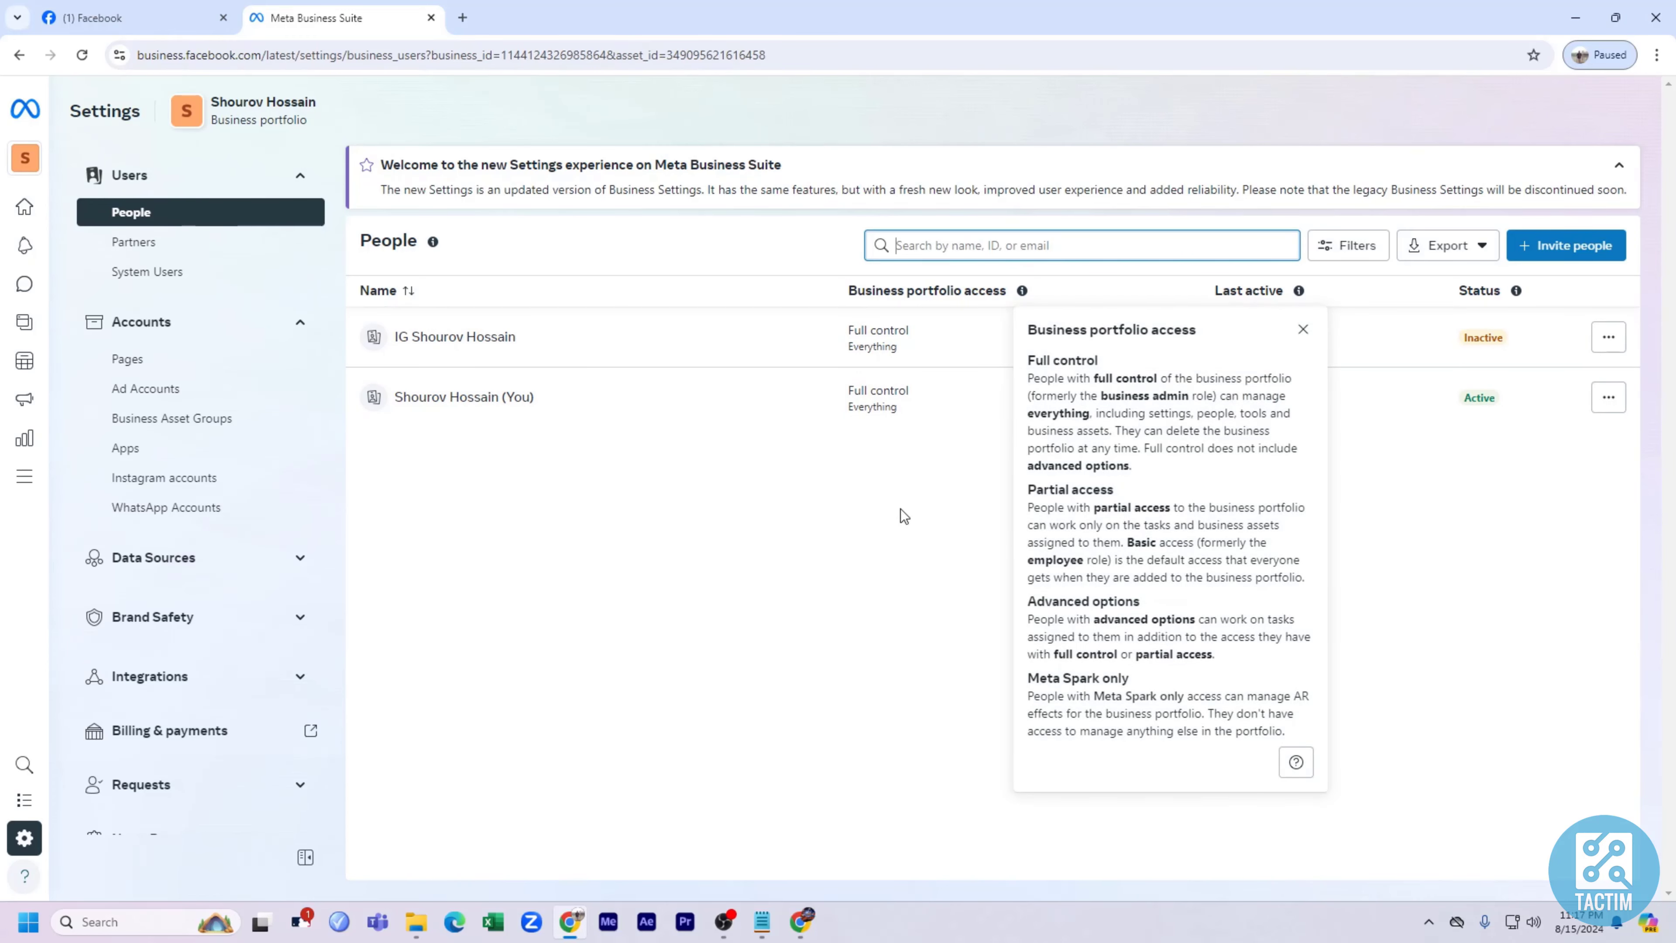
pyautogui.click(1303, 330)
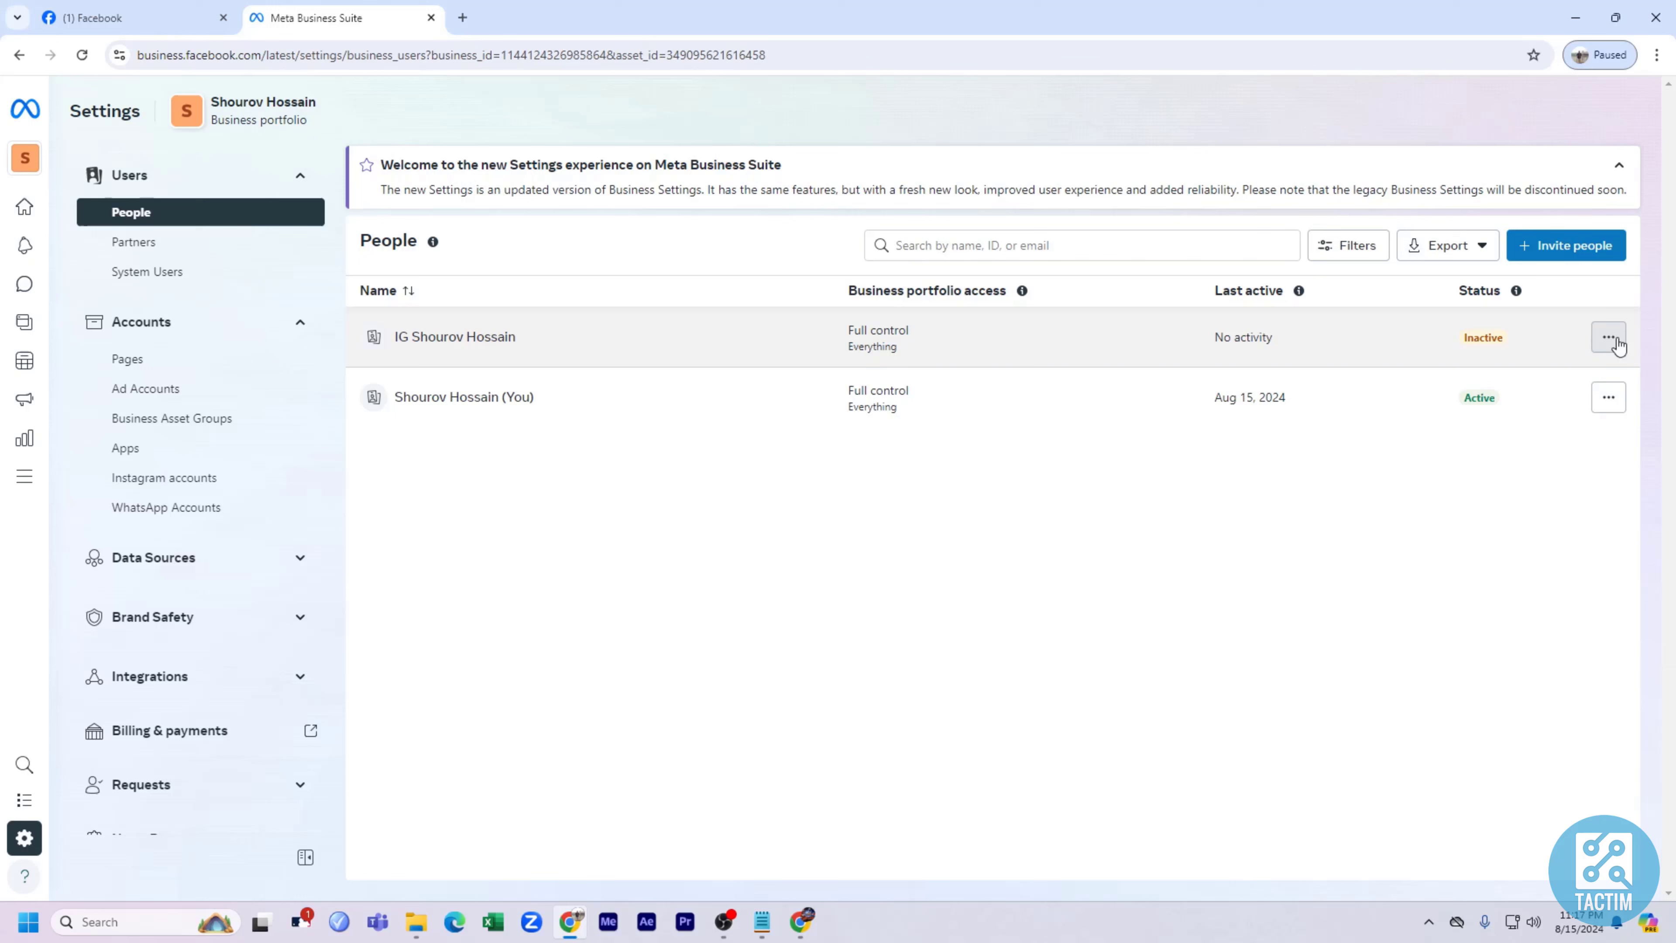
pyautogui.moveTo(1609, 348)
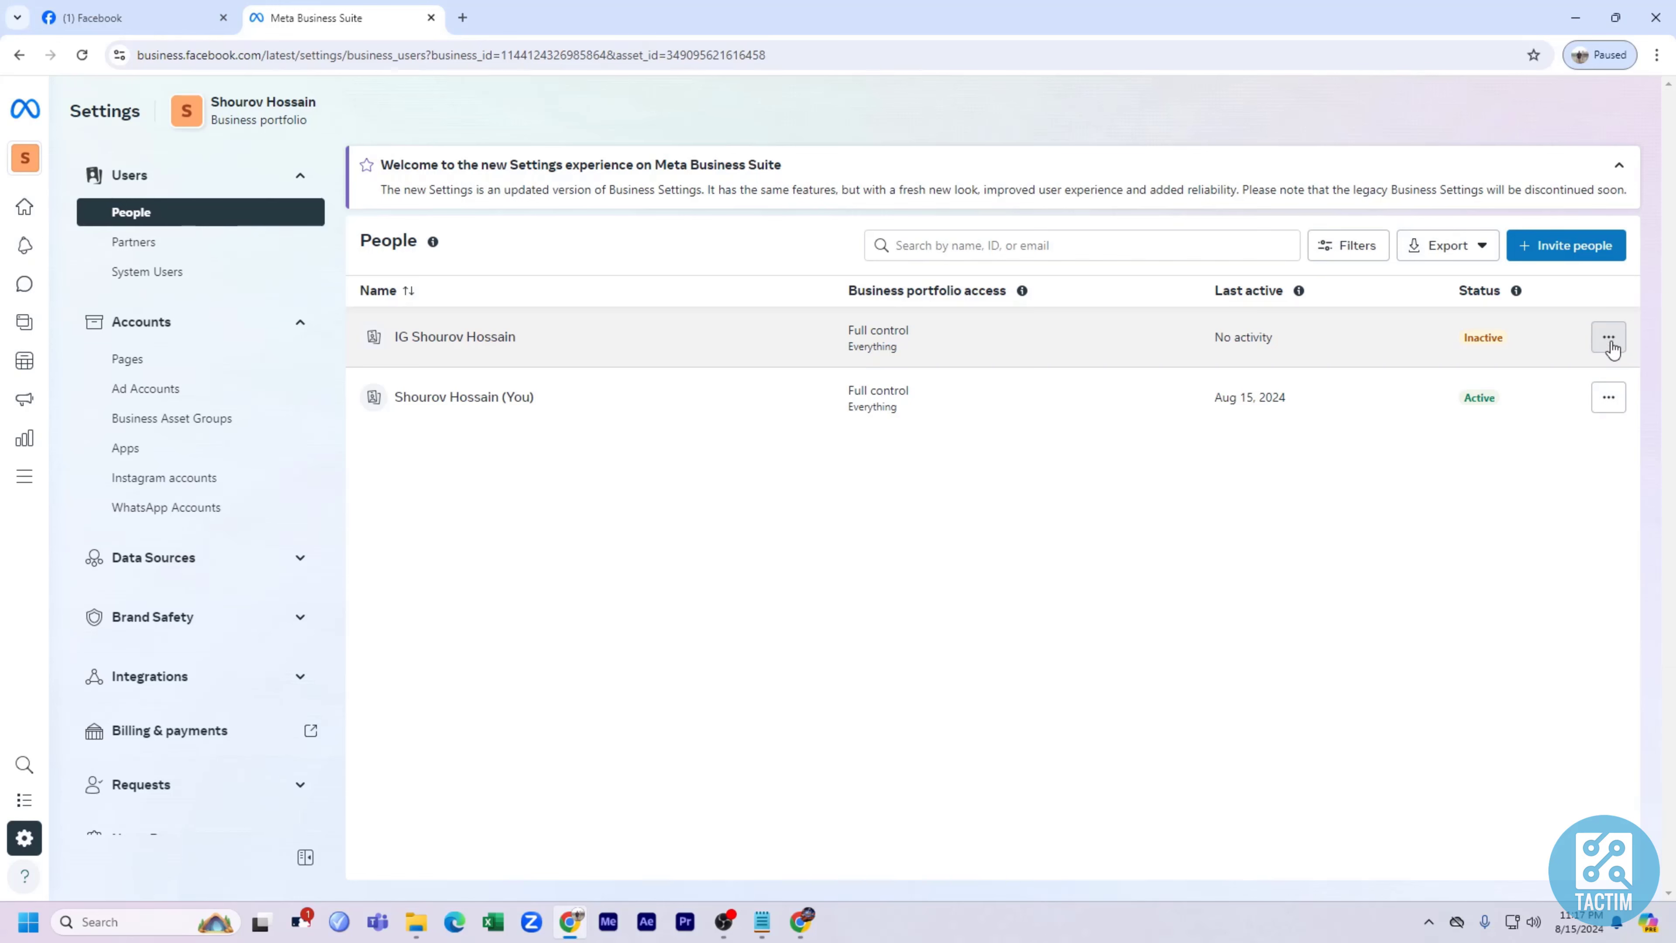
pyautogui.moveTo(1621, 389)
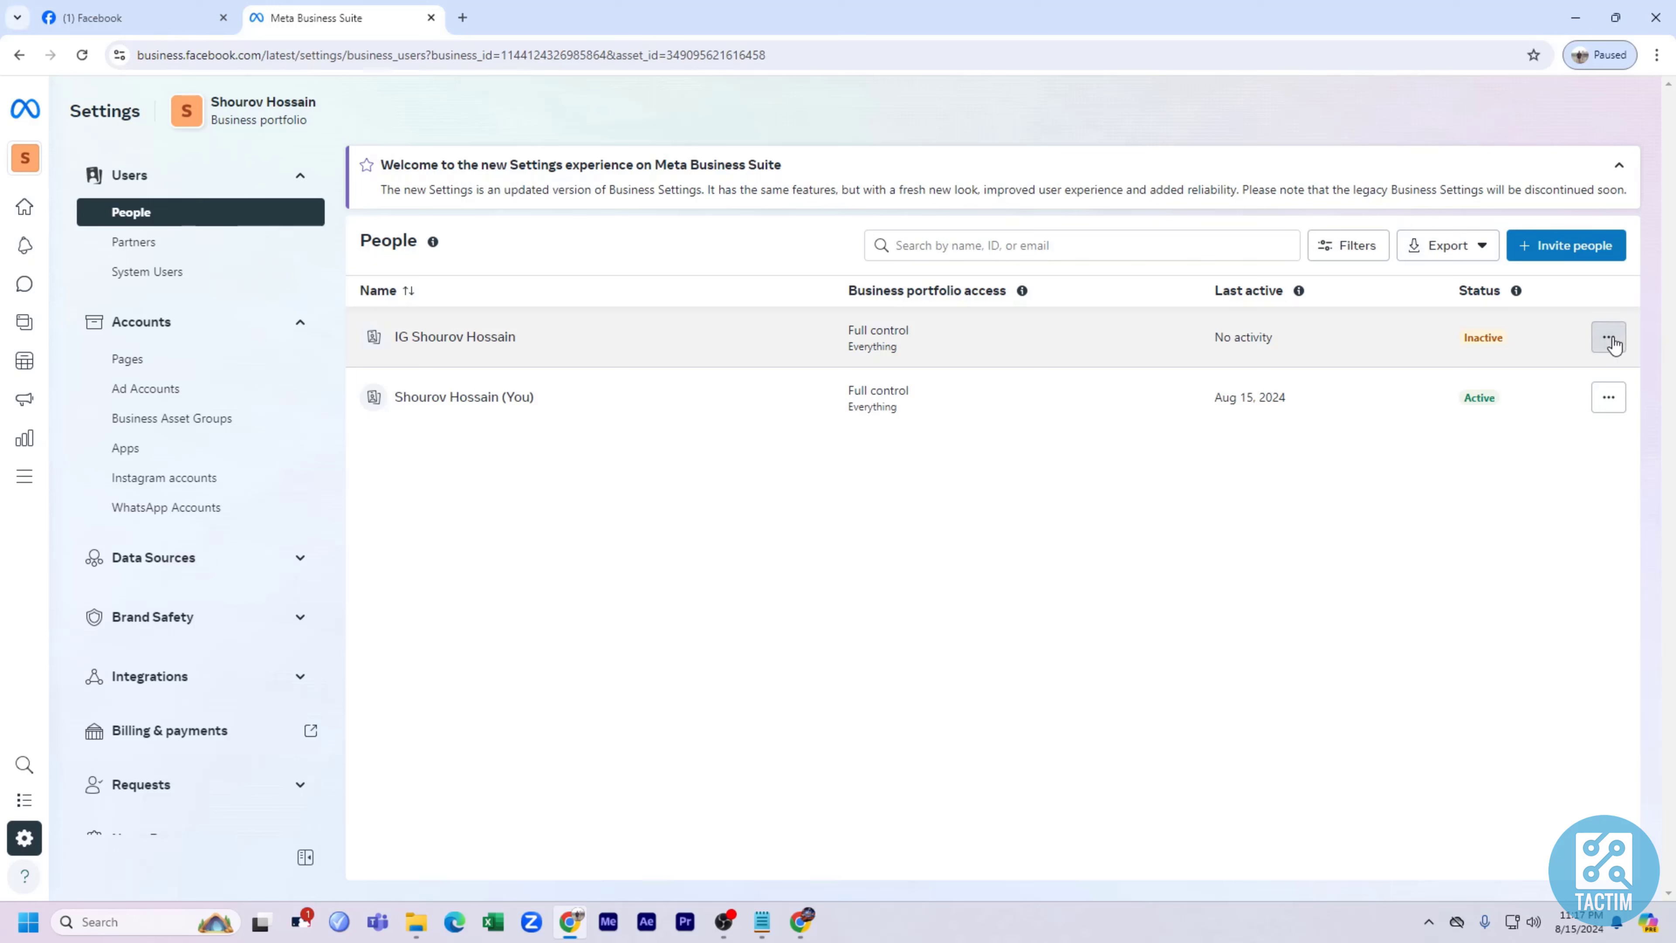
pyautogui.click(1608, 397)
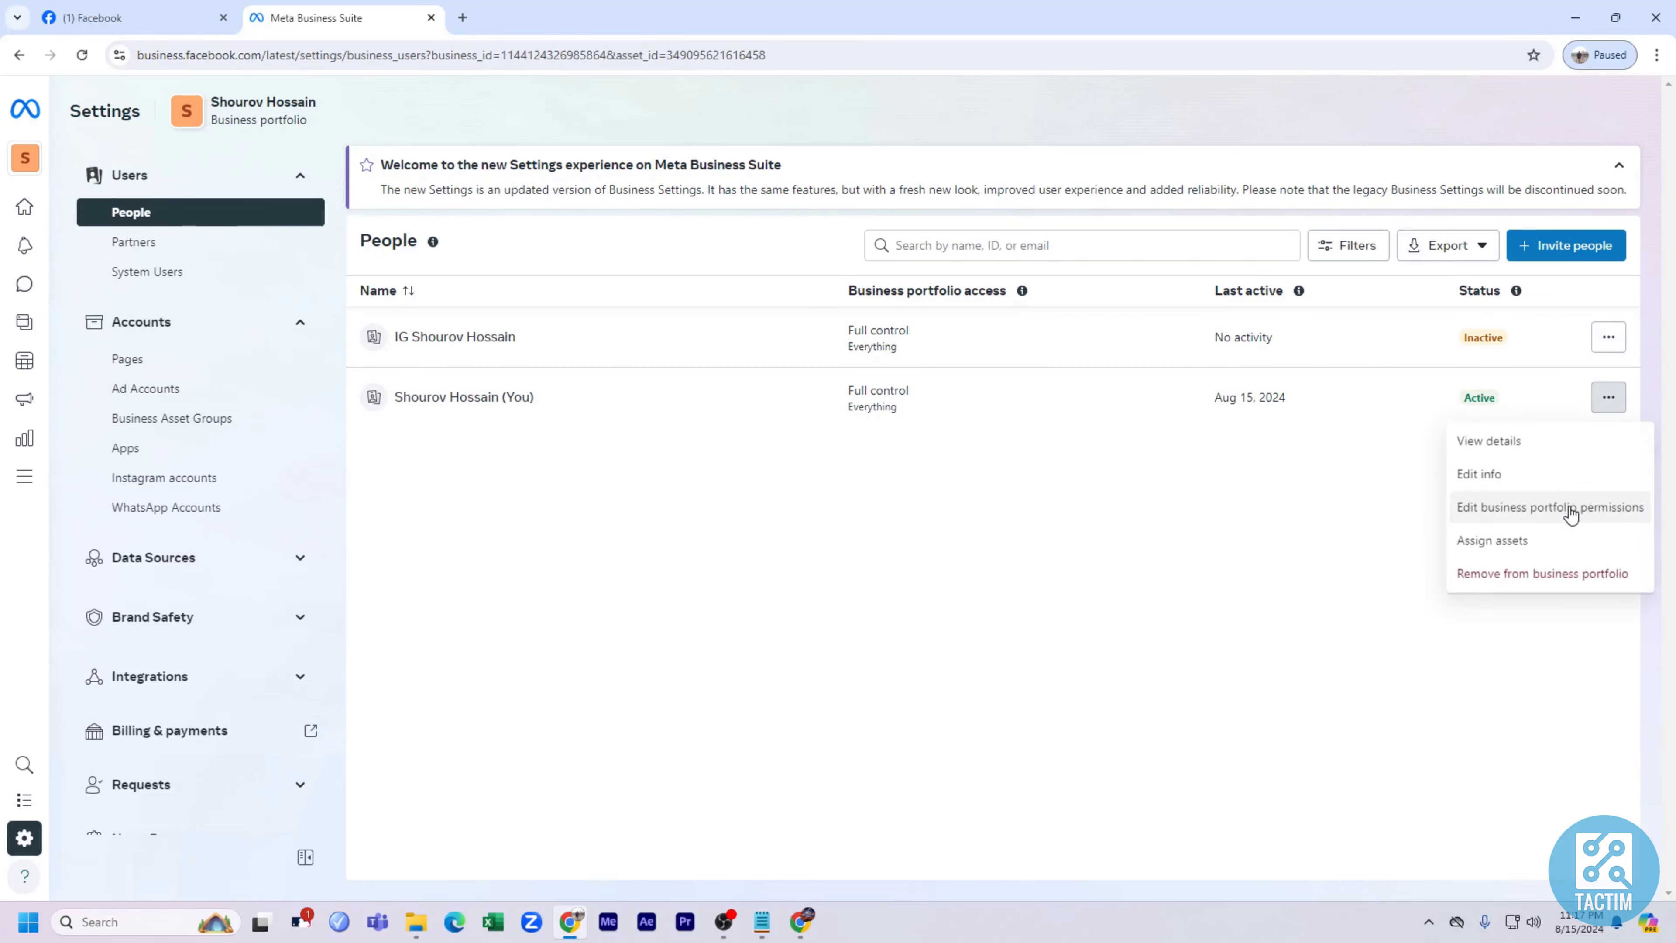
pyautogui.click(1551, 507)
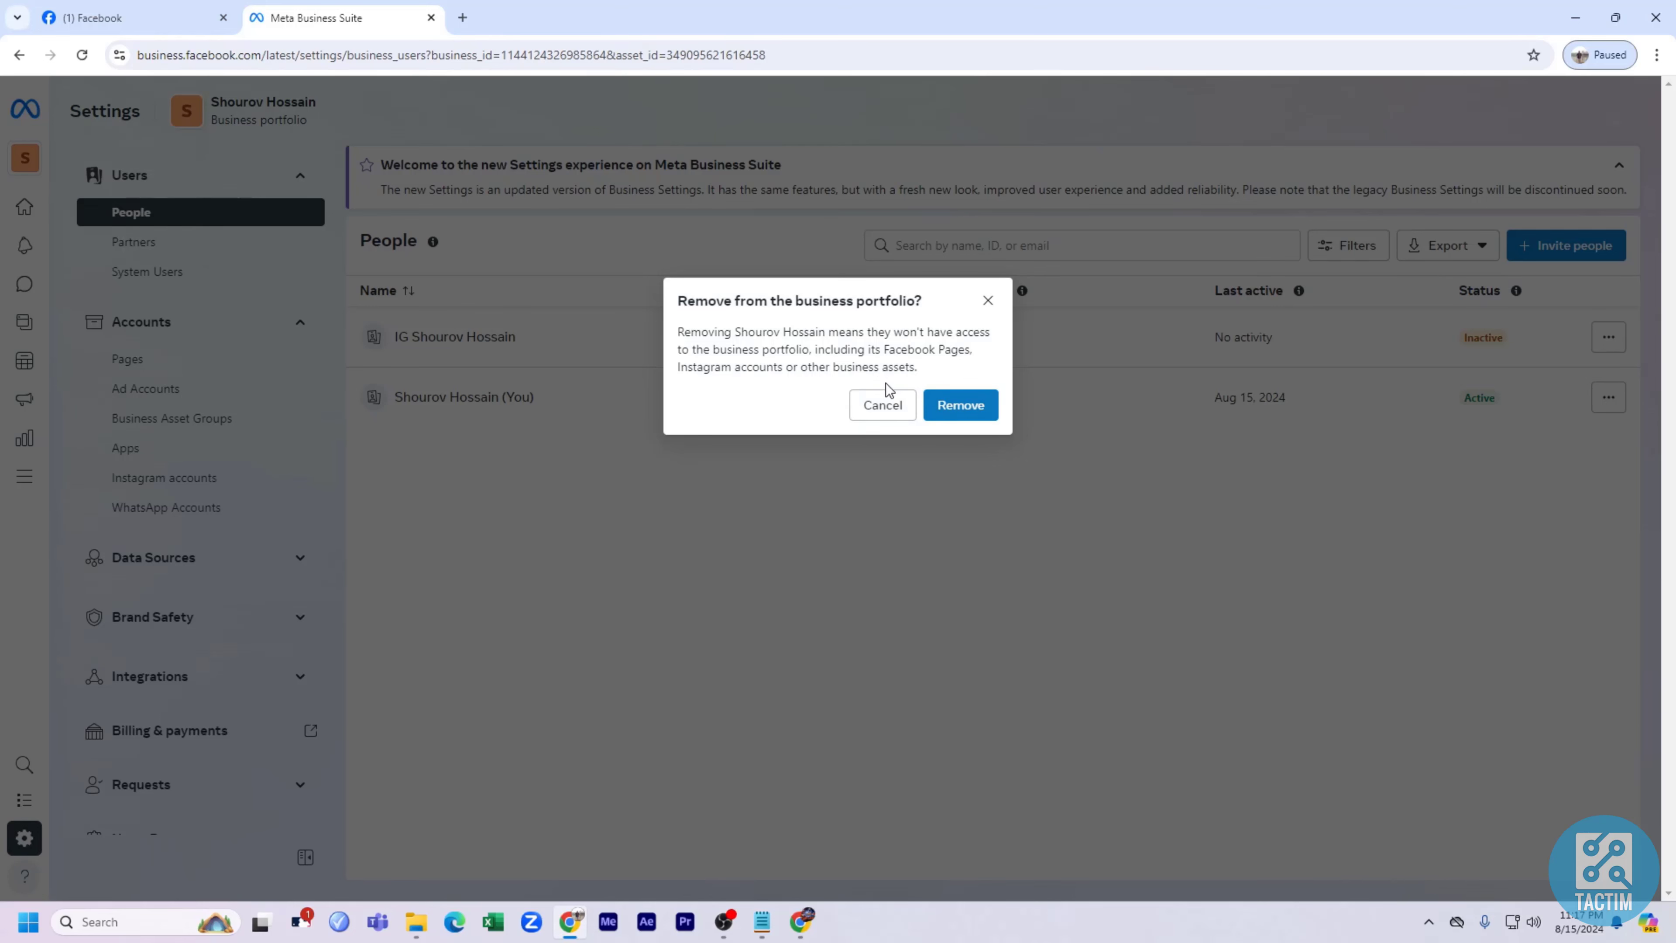
# - Cancel the removal and go to the portfolio's Ad Accounts settings
pyautogui.click(883, 406)
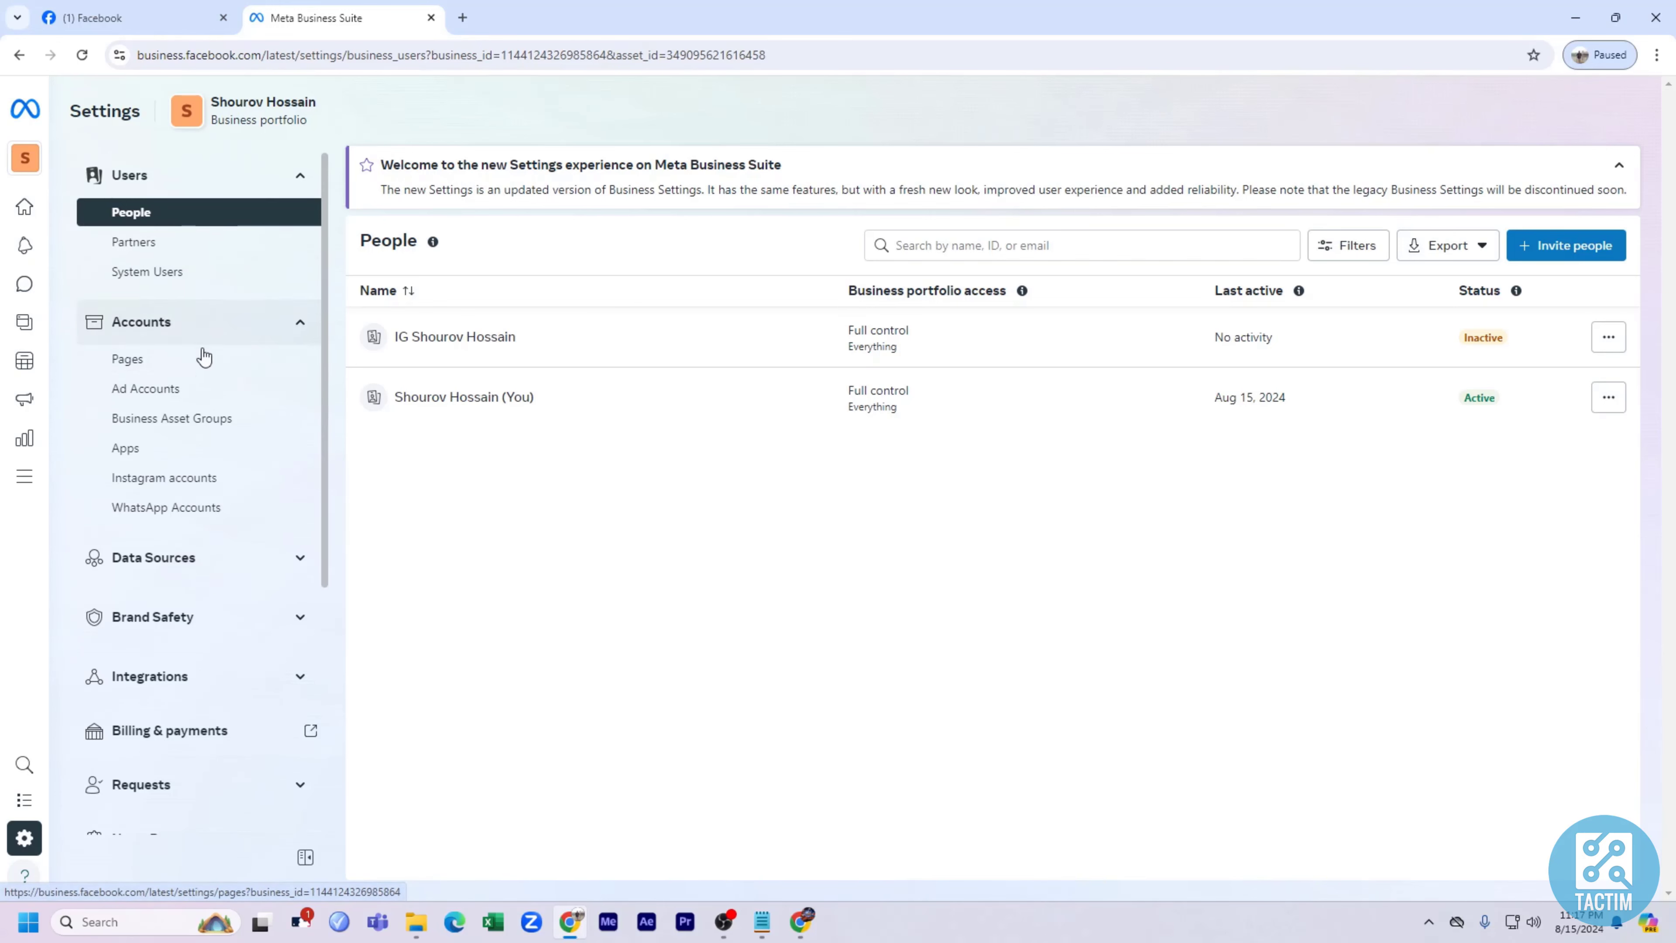
pyautogui.moveTo(184, 383)
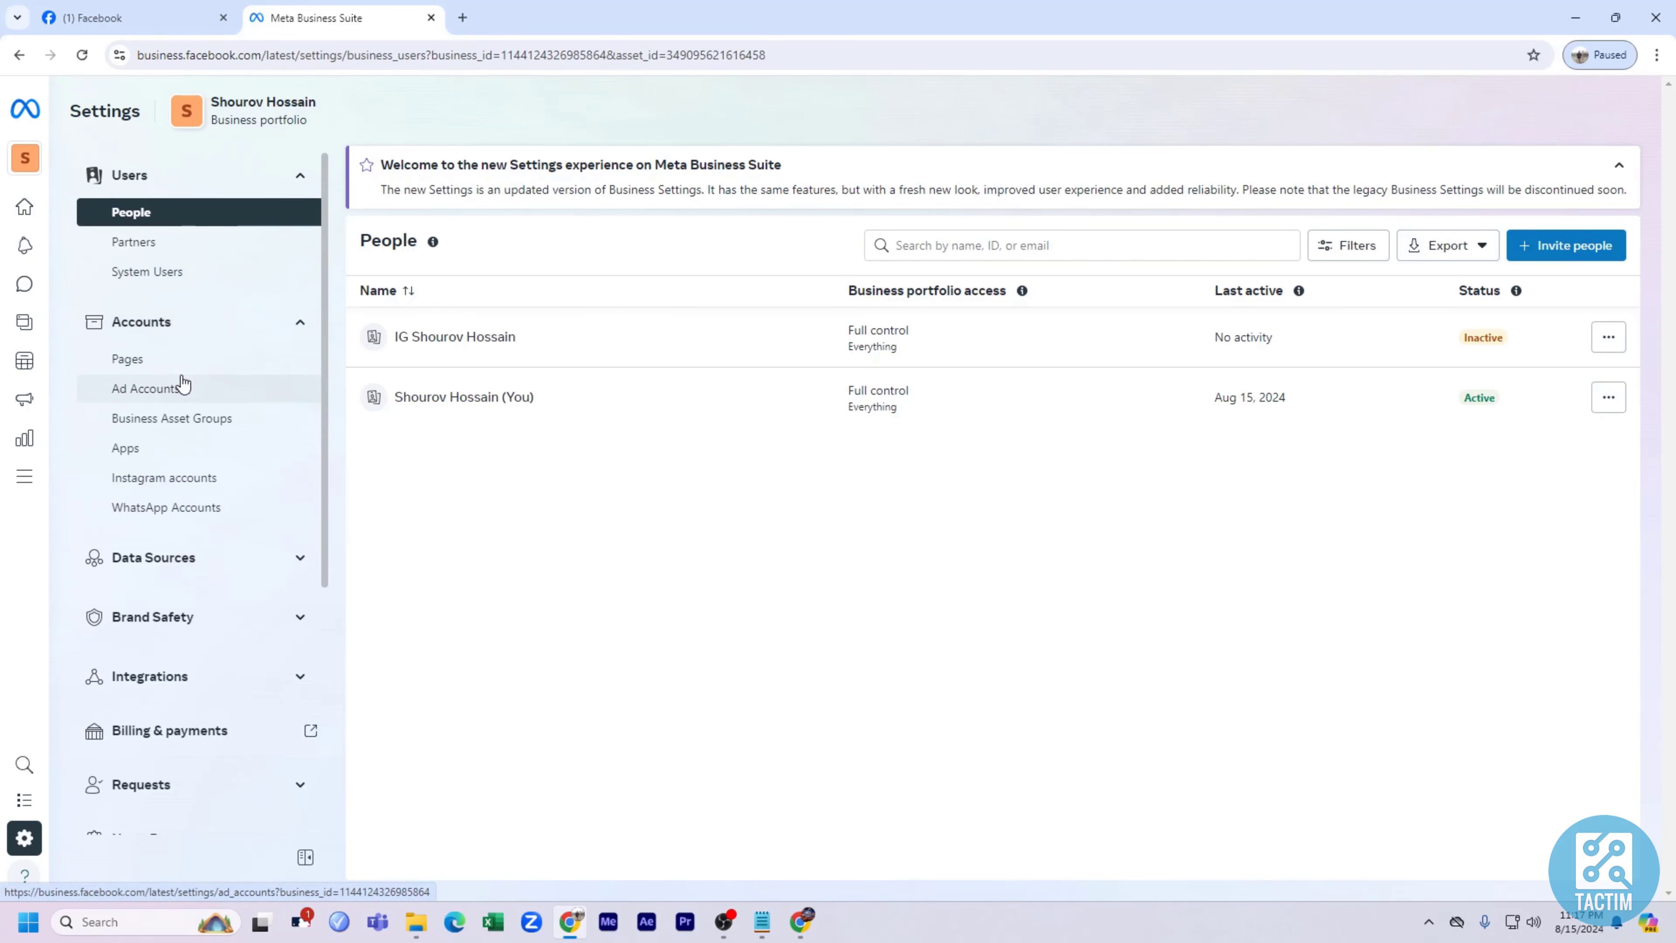
pyautogui.click(144, 390)
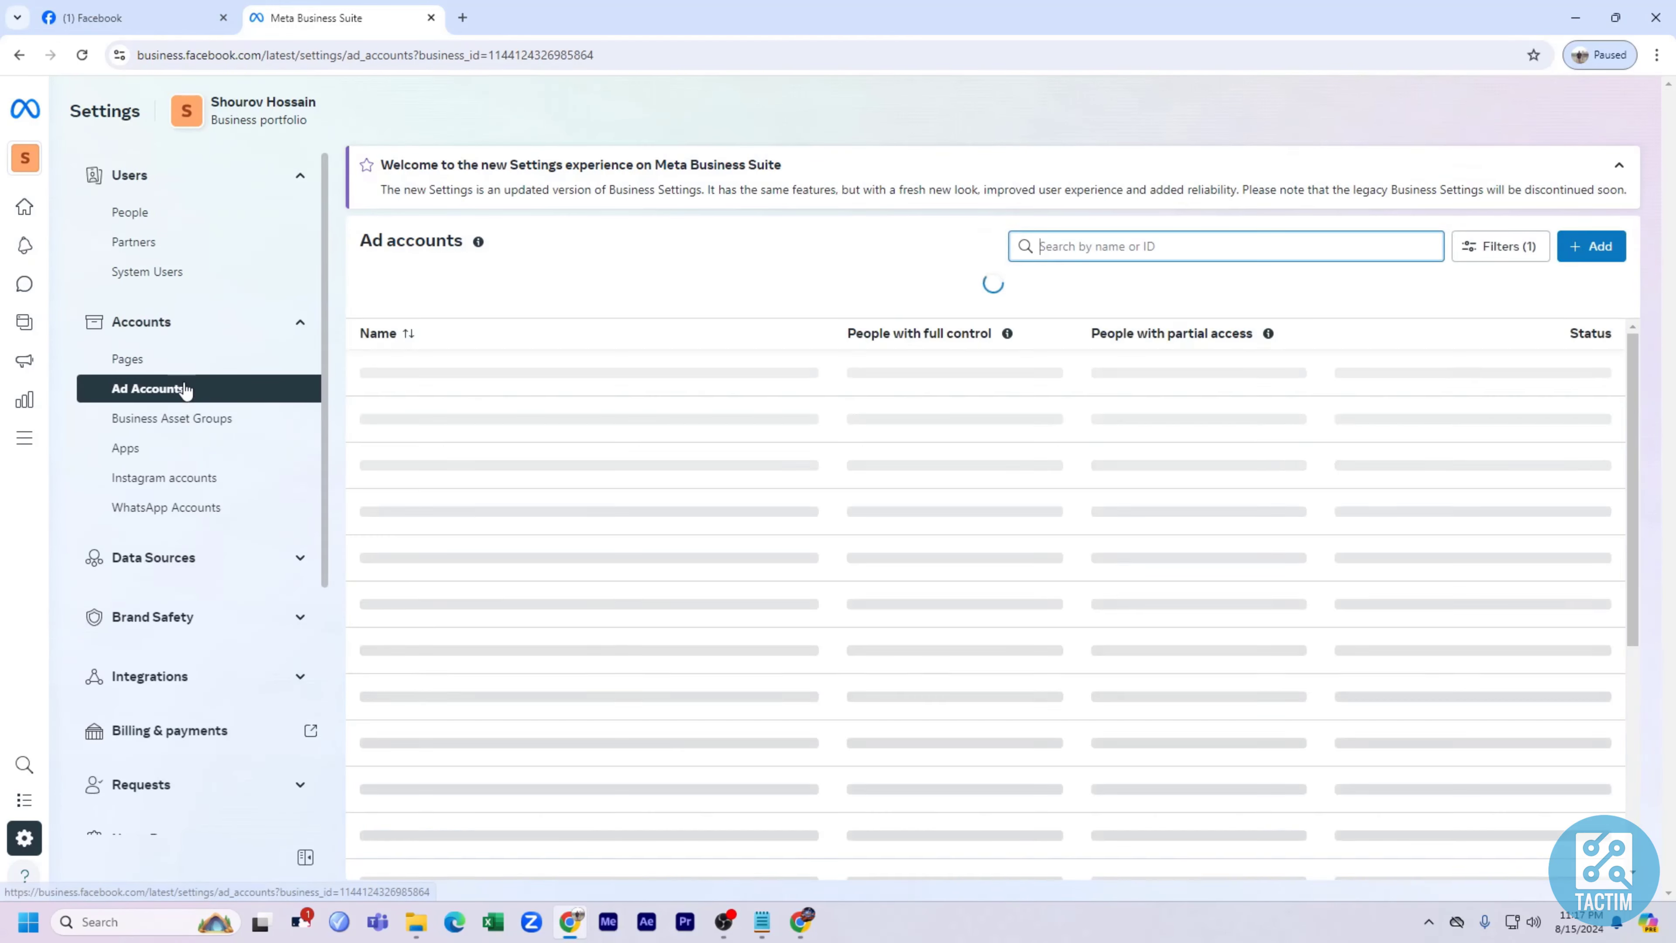